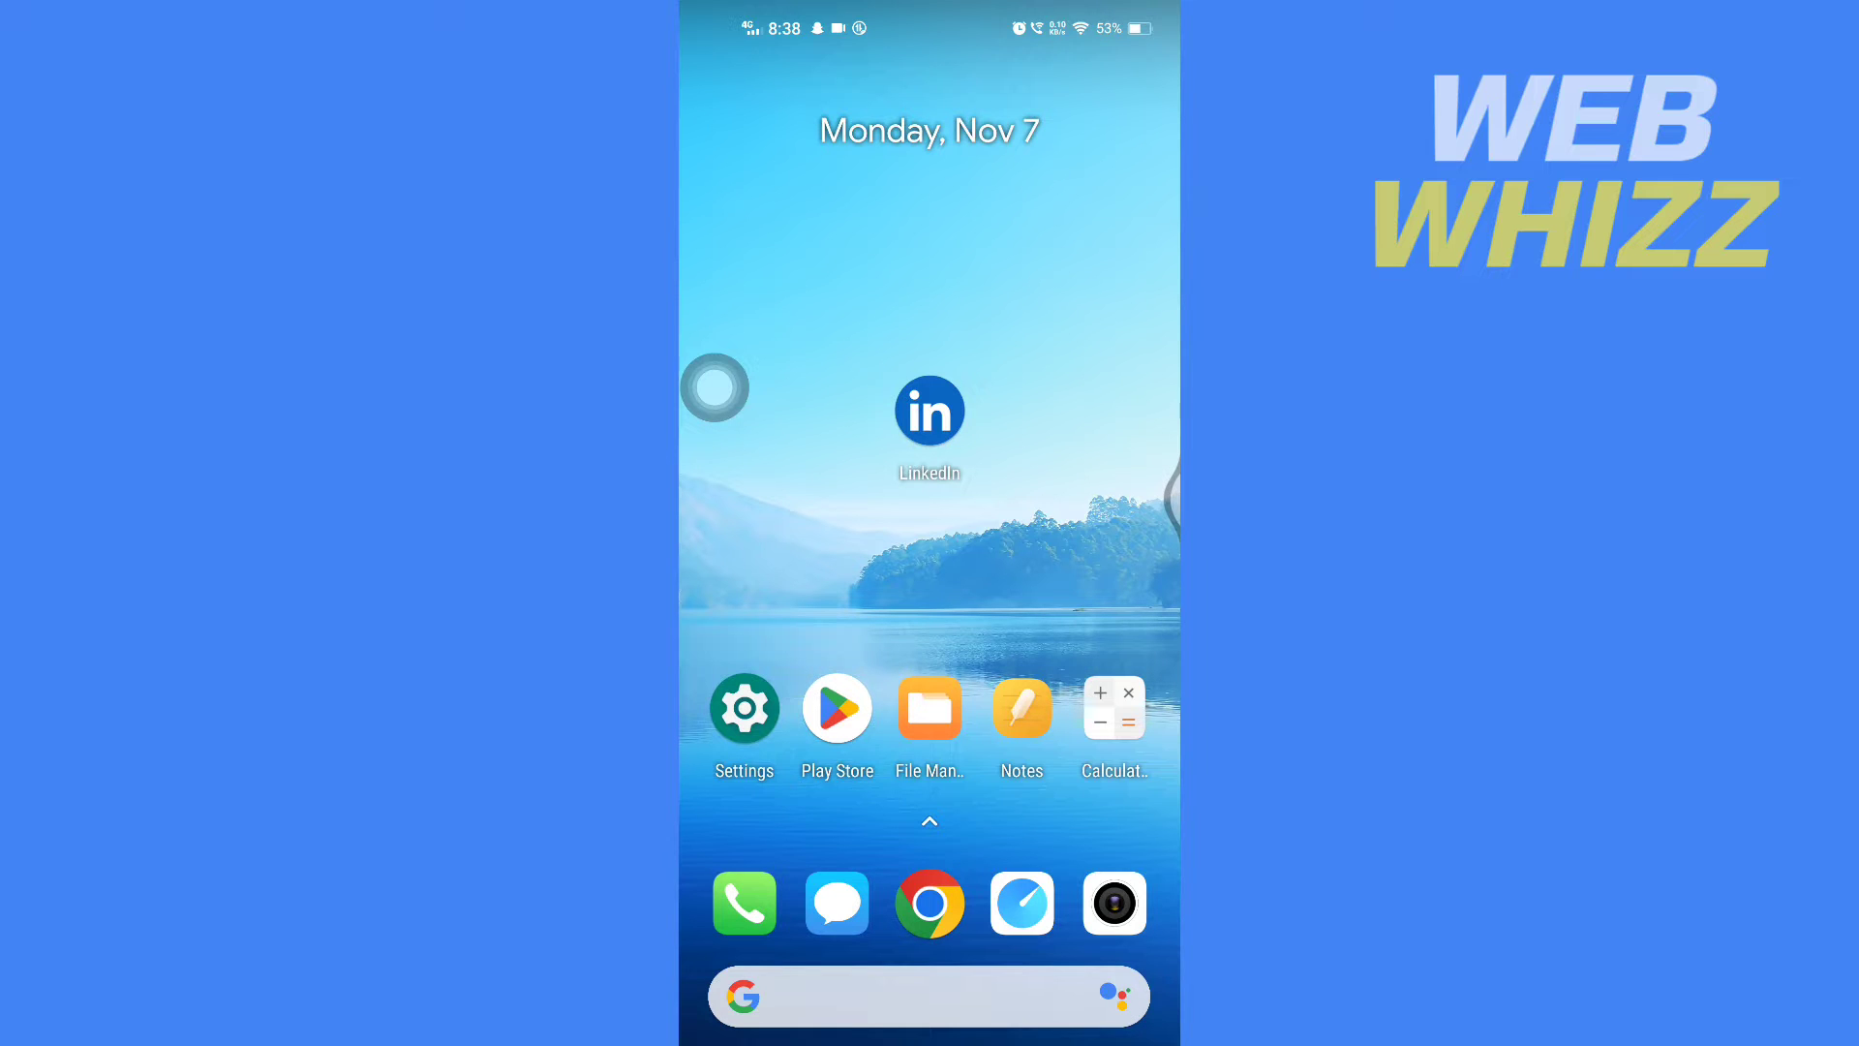
# Launch the LinkedIn app from the home screen to show its feed.
pyautogui.click(930, 411)
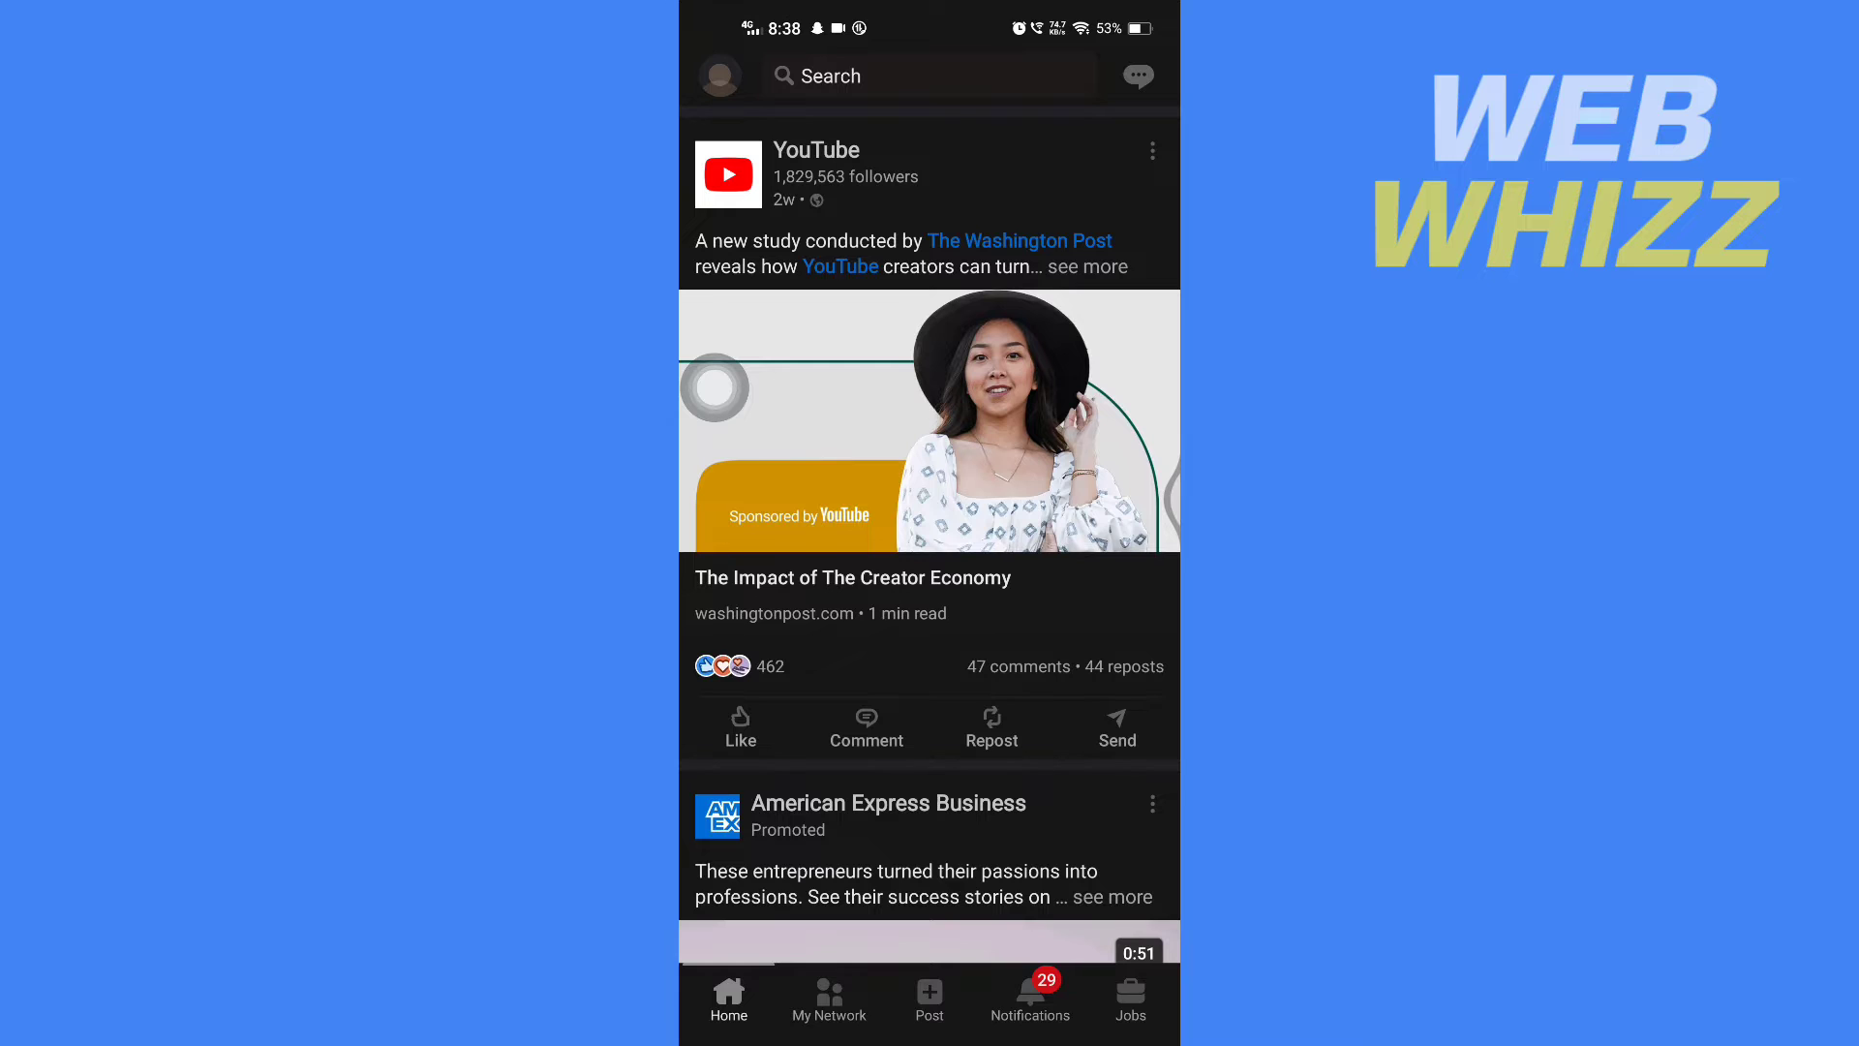
# Scroll the feed down to the Think with Google marketing post and show its options.
pyautogui.scroll(-3)
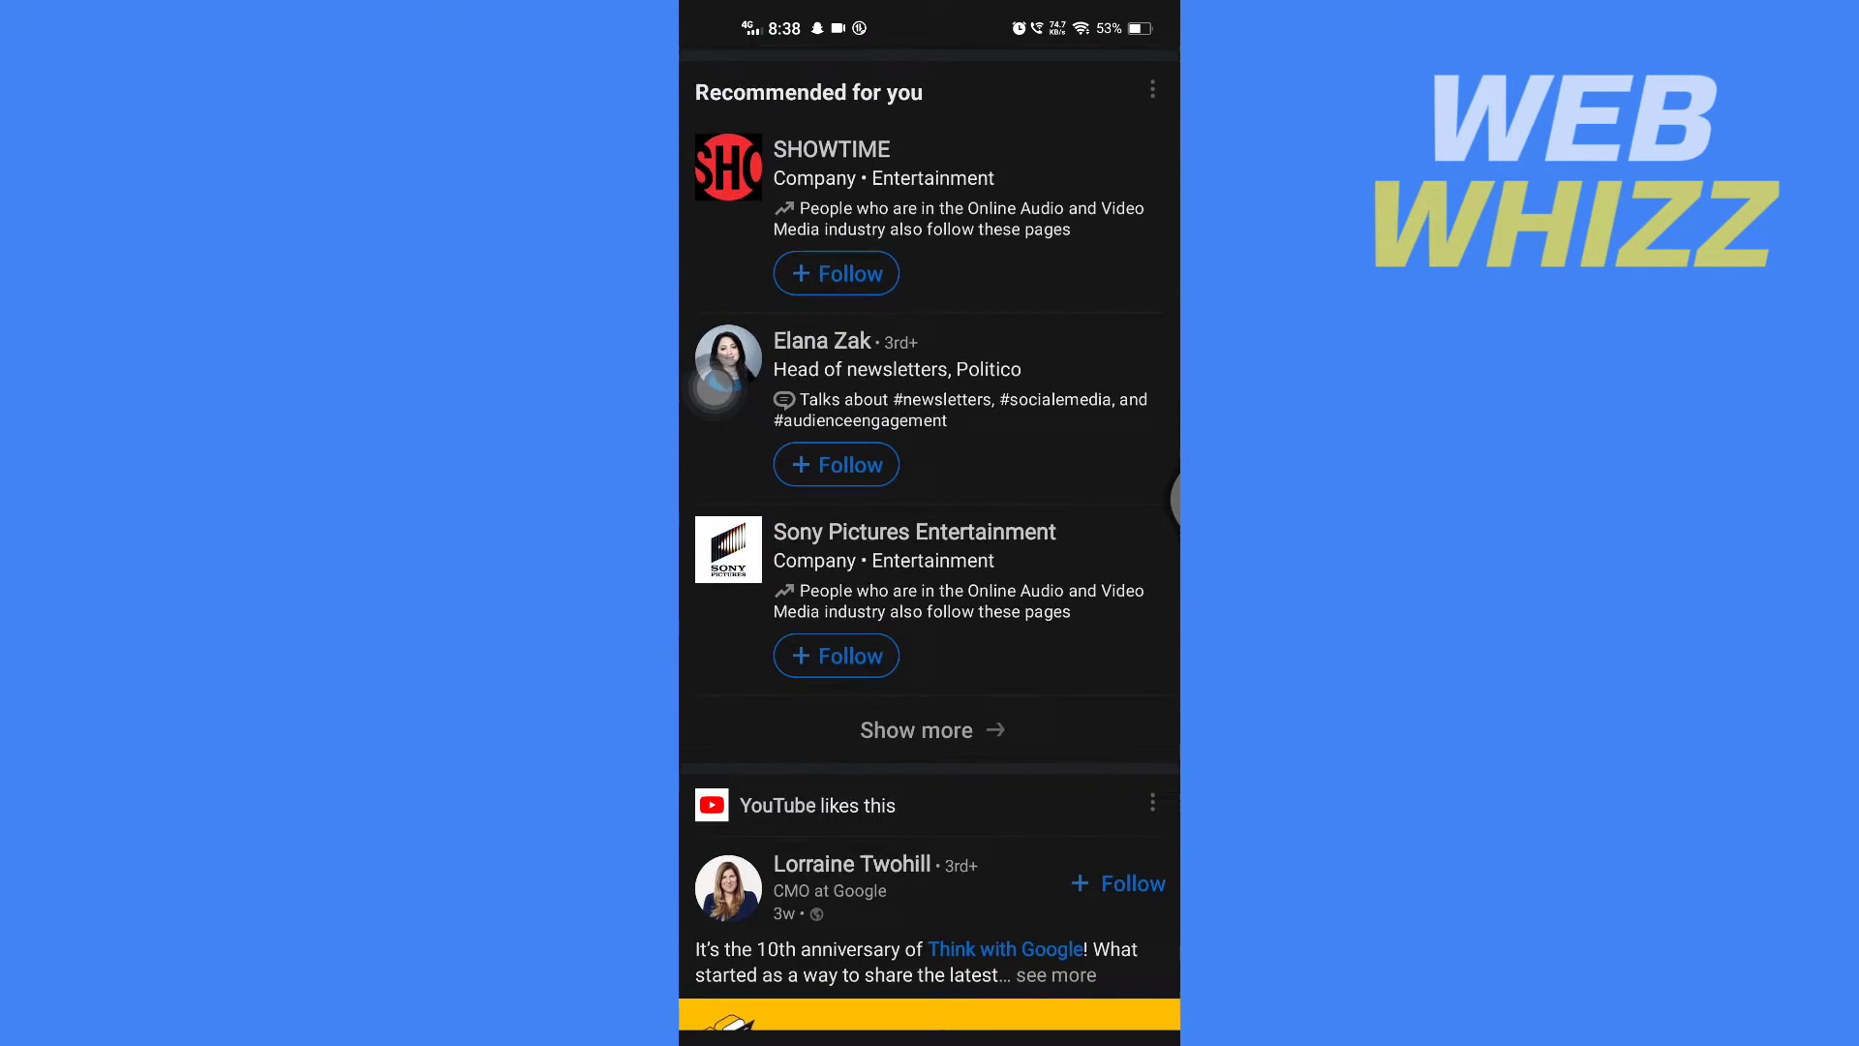
pyautogui.scroll(-3)
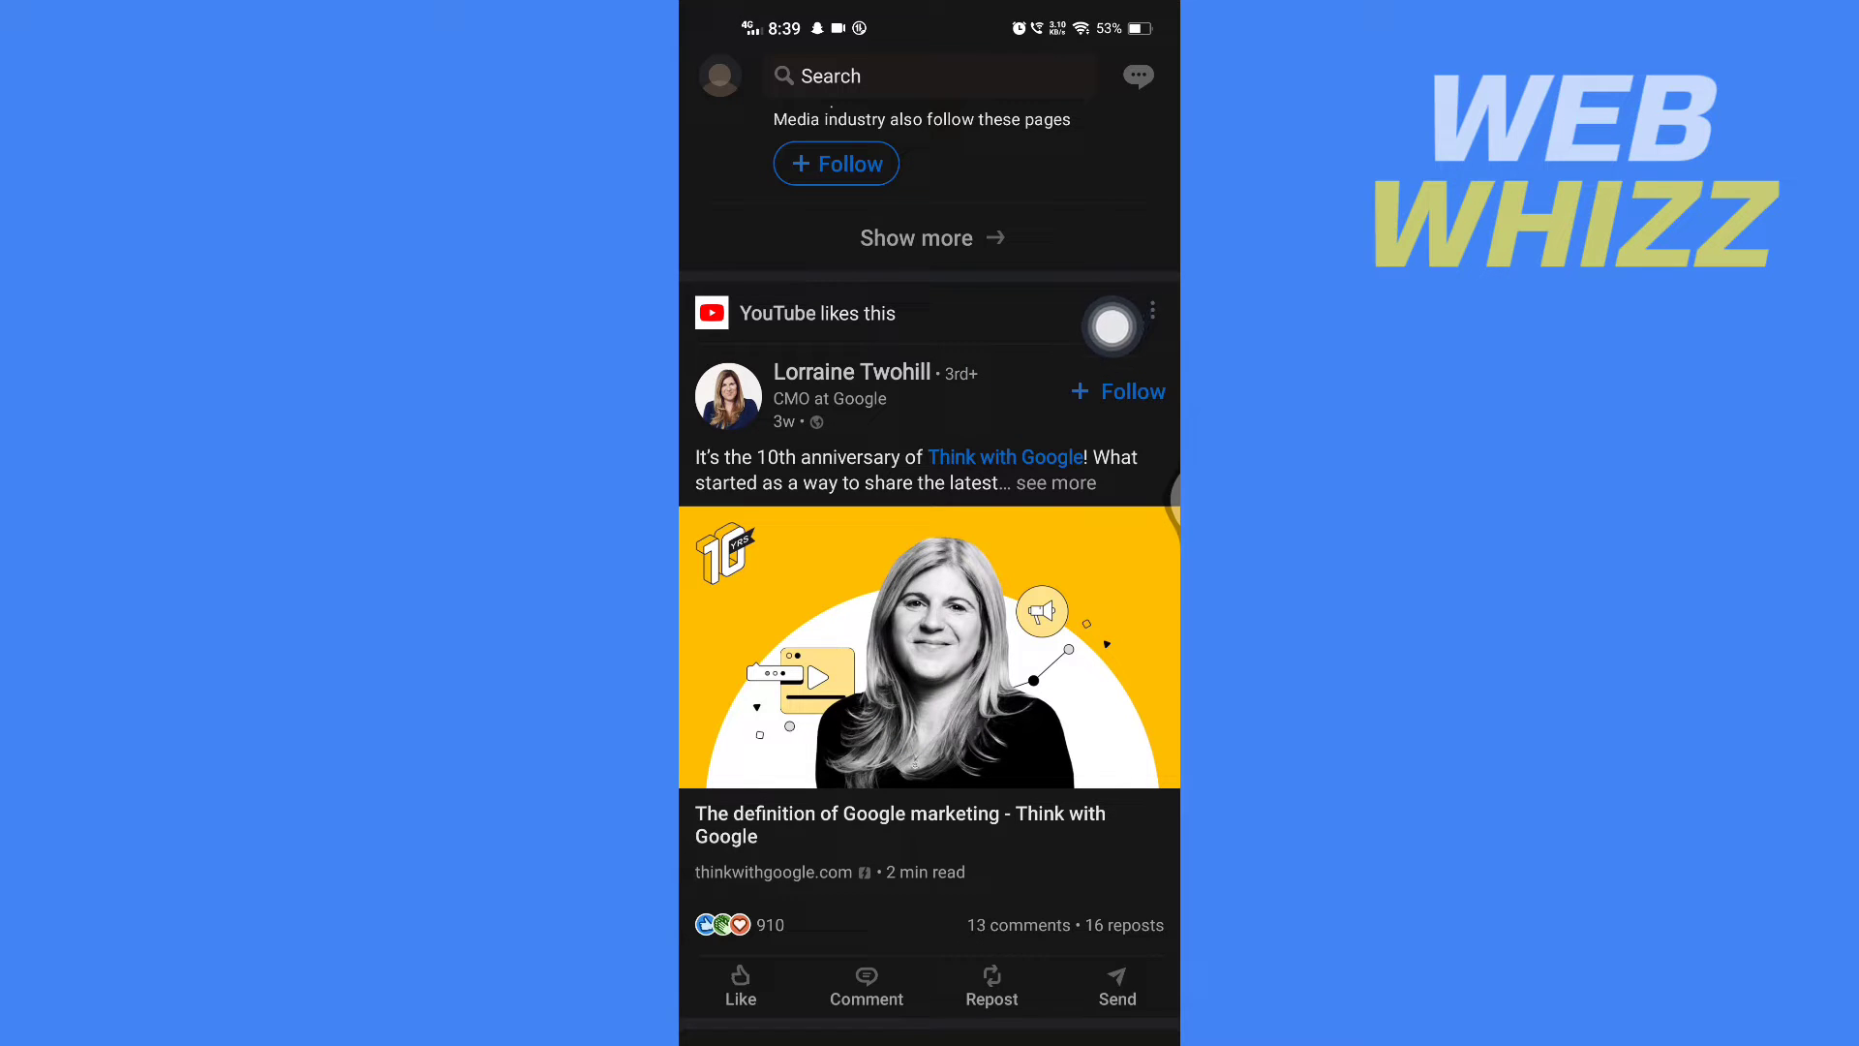
pyautogui.click(1152, 311)
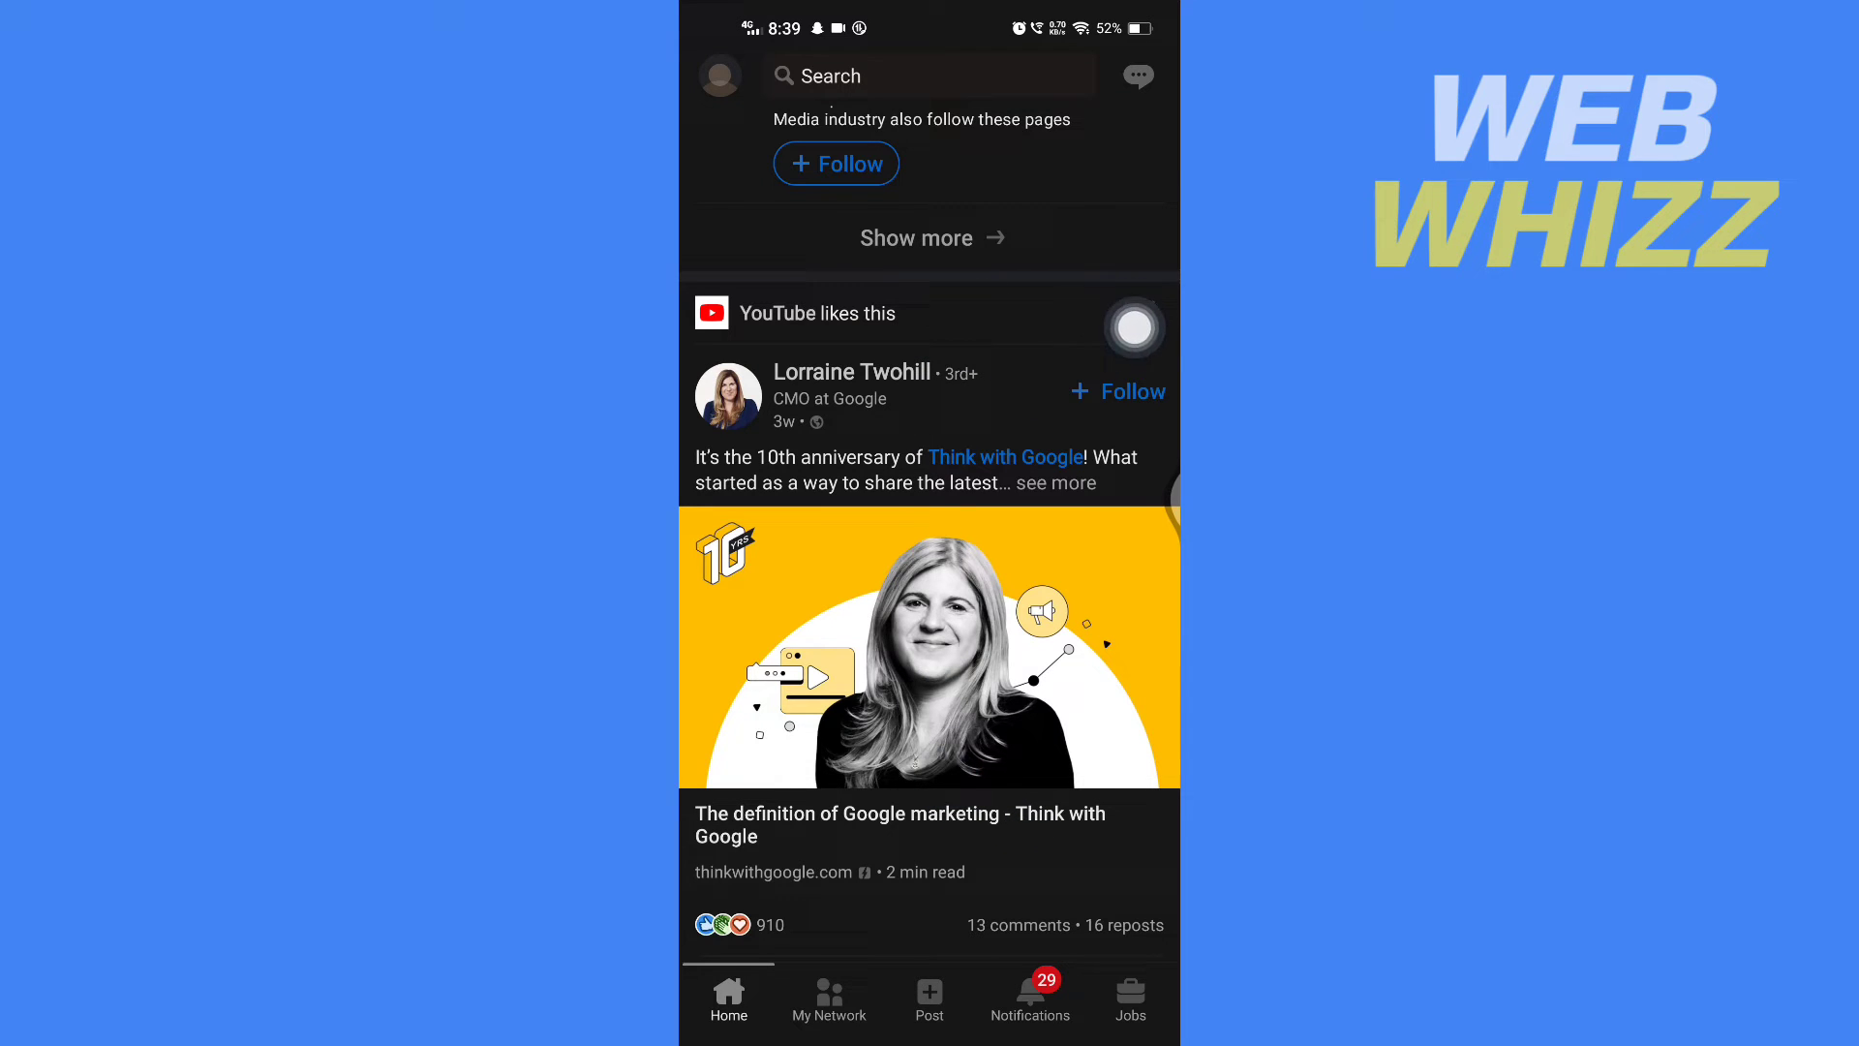
# Copy the Google marketing post's link through its share options.
pyautogui.click(1152, 310)
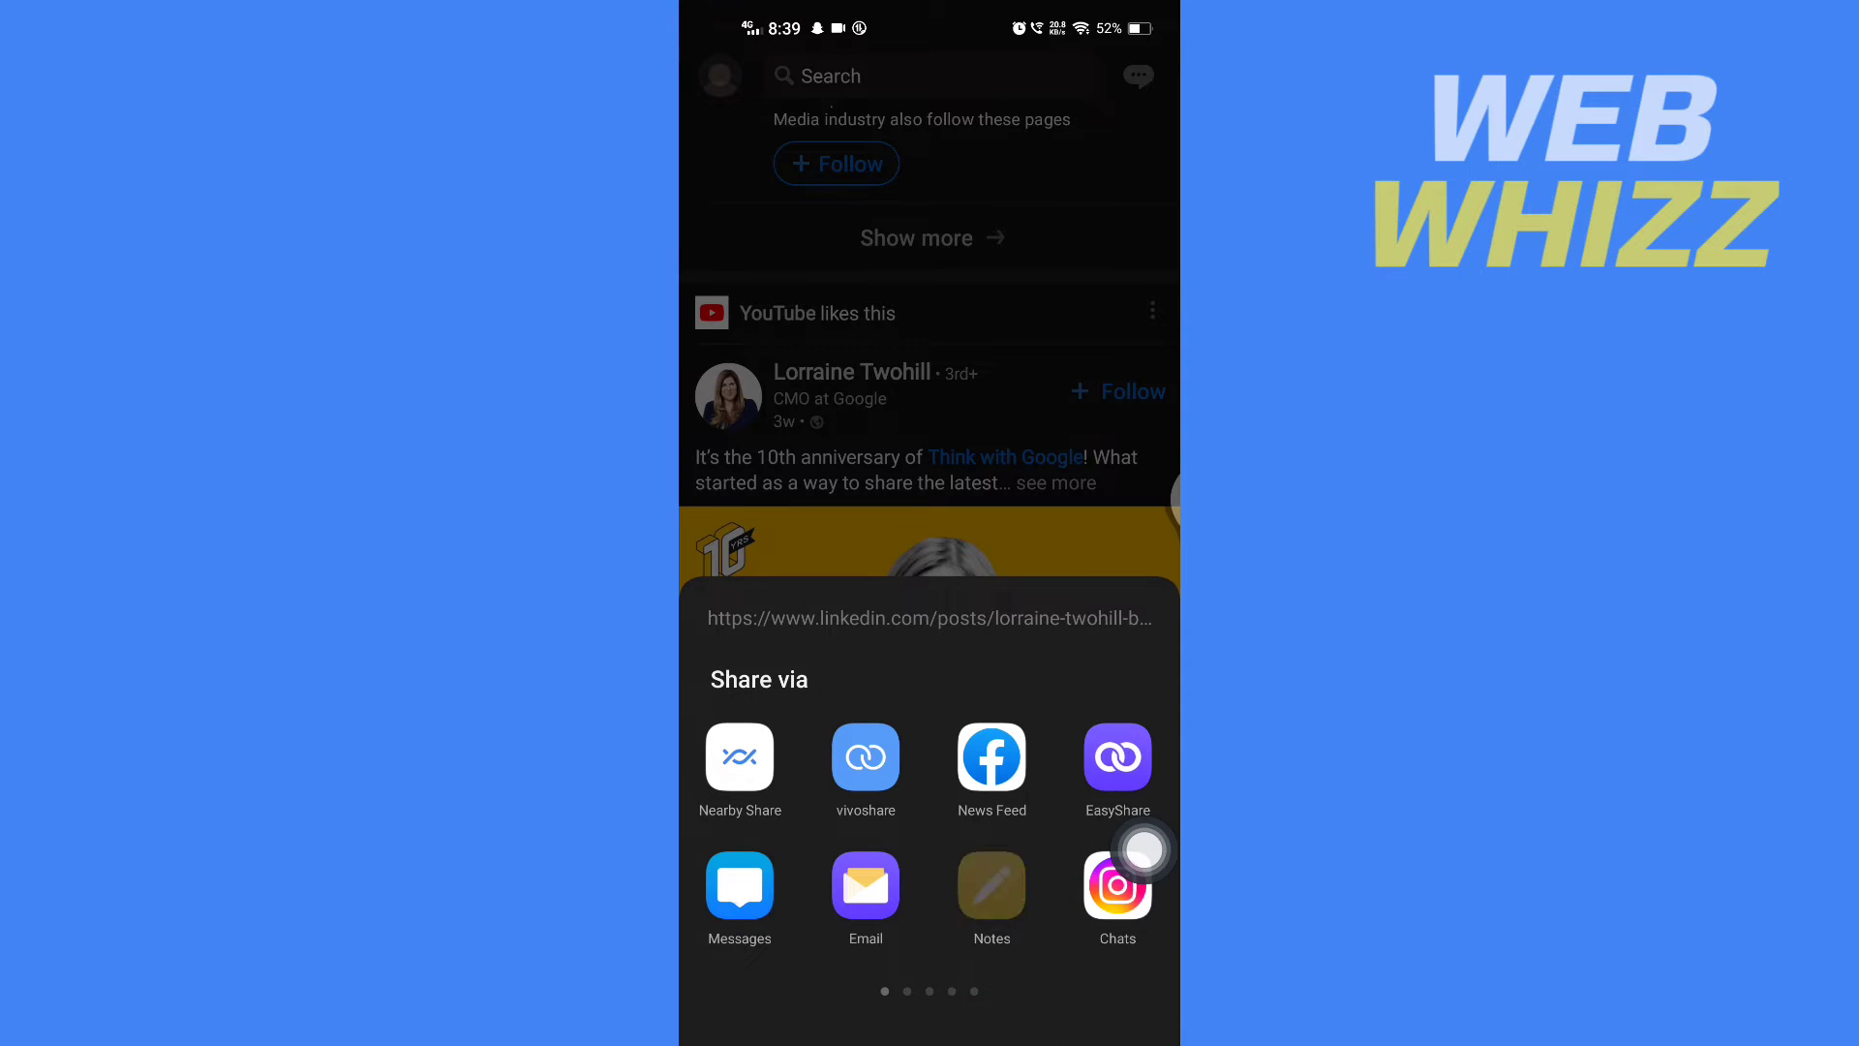
pyautogui.click(991, 883)
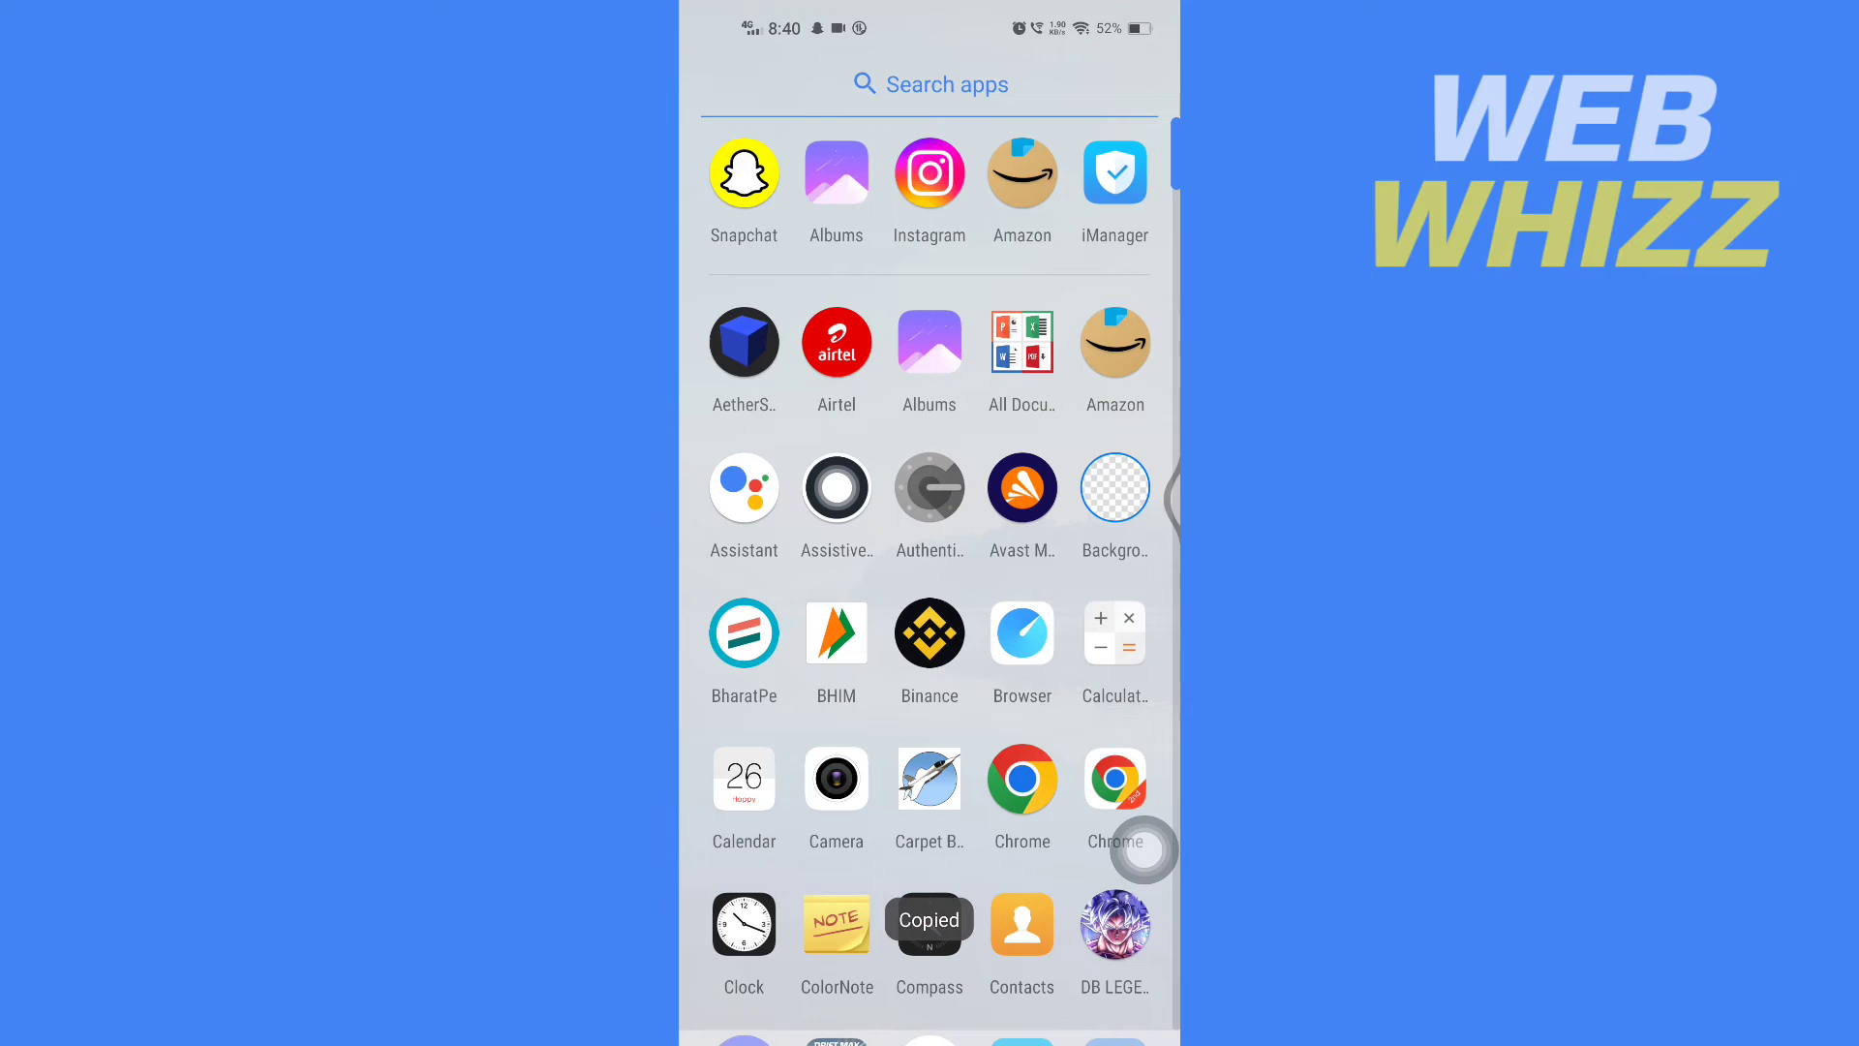
# Start a new Instagram story from the LinkedIn screenshot and add a link sticker.
pyautogui.click(930, 173)
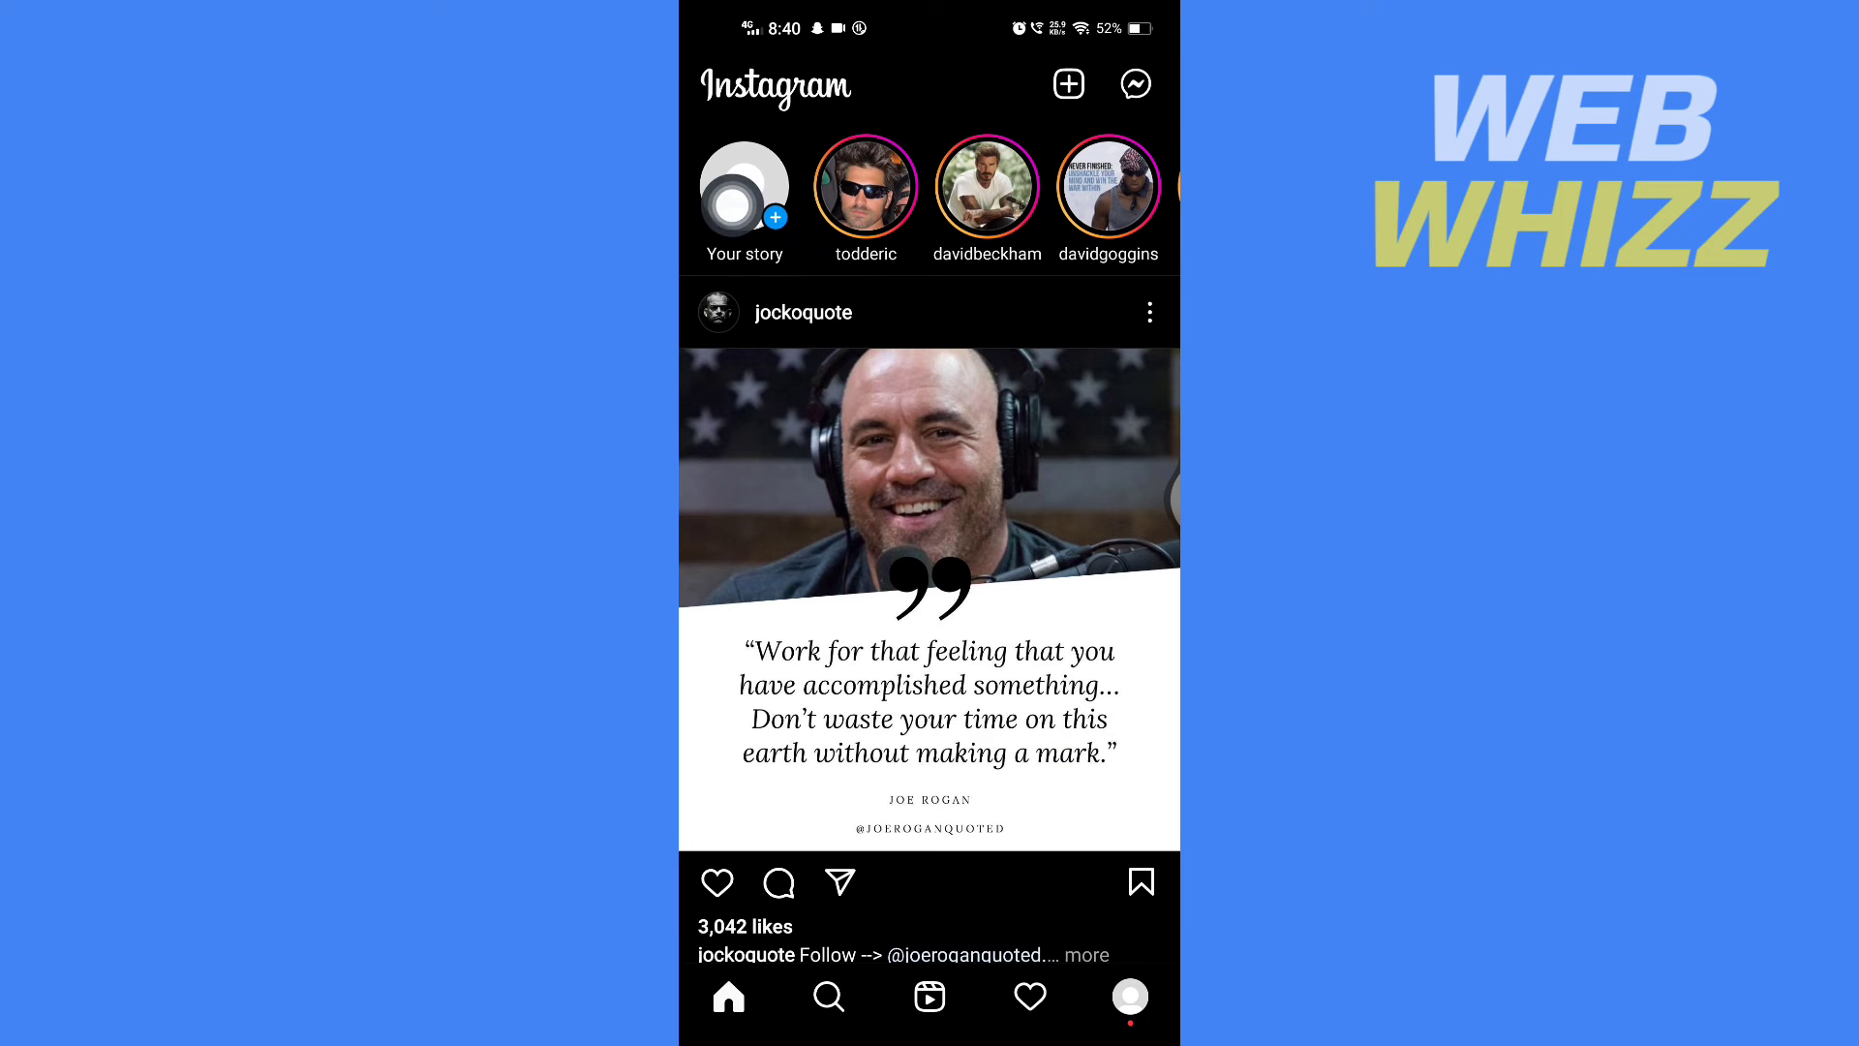
pyautogui.click(745, 190)
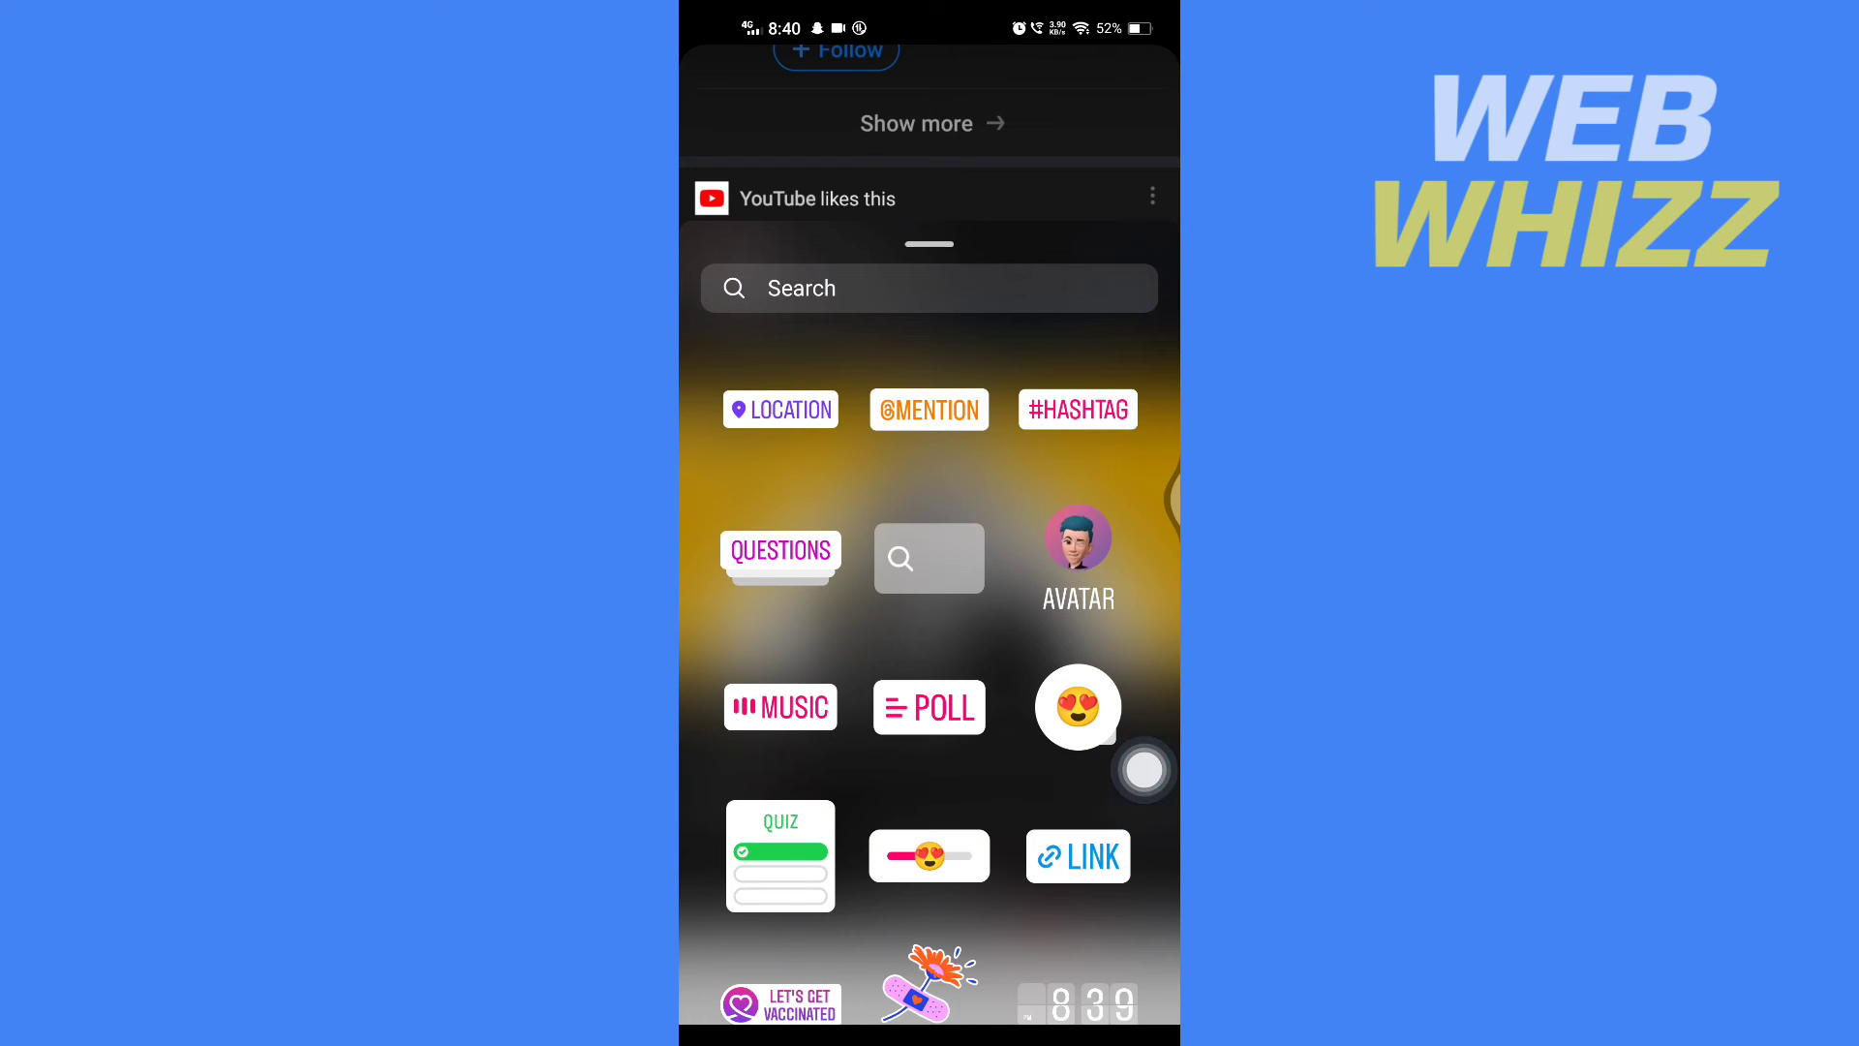
pyautogui.click(1078, 856)
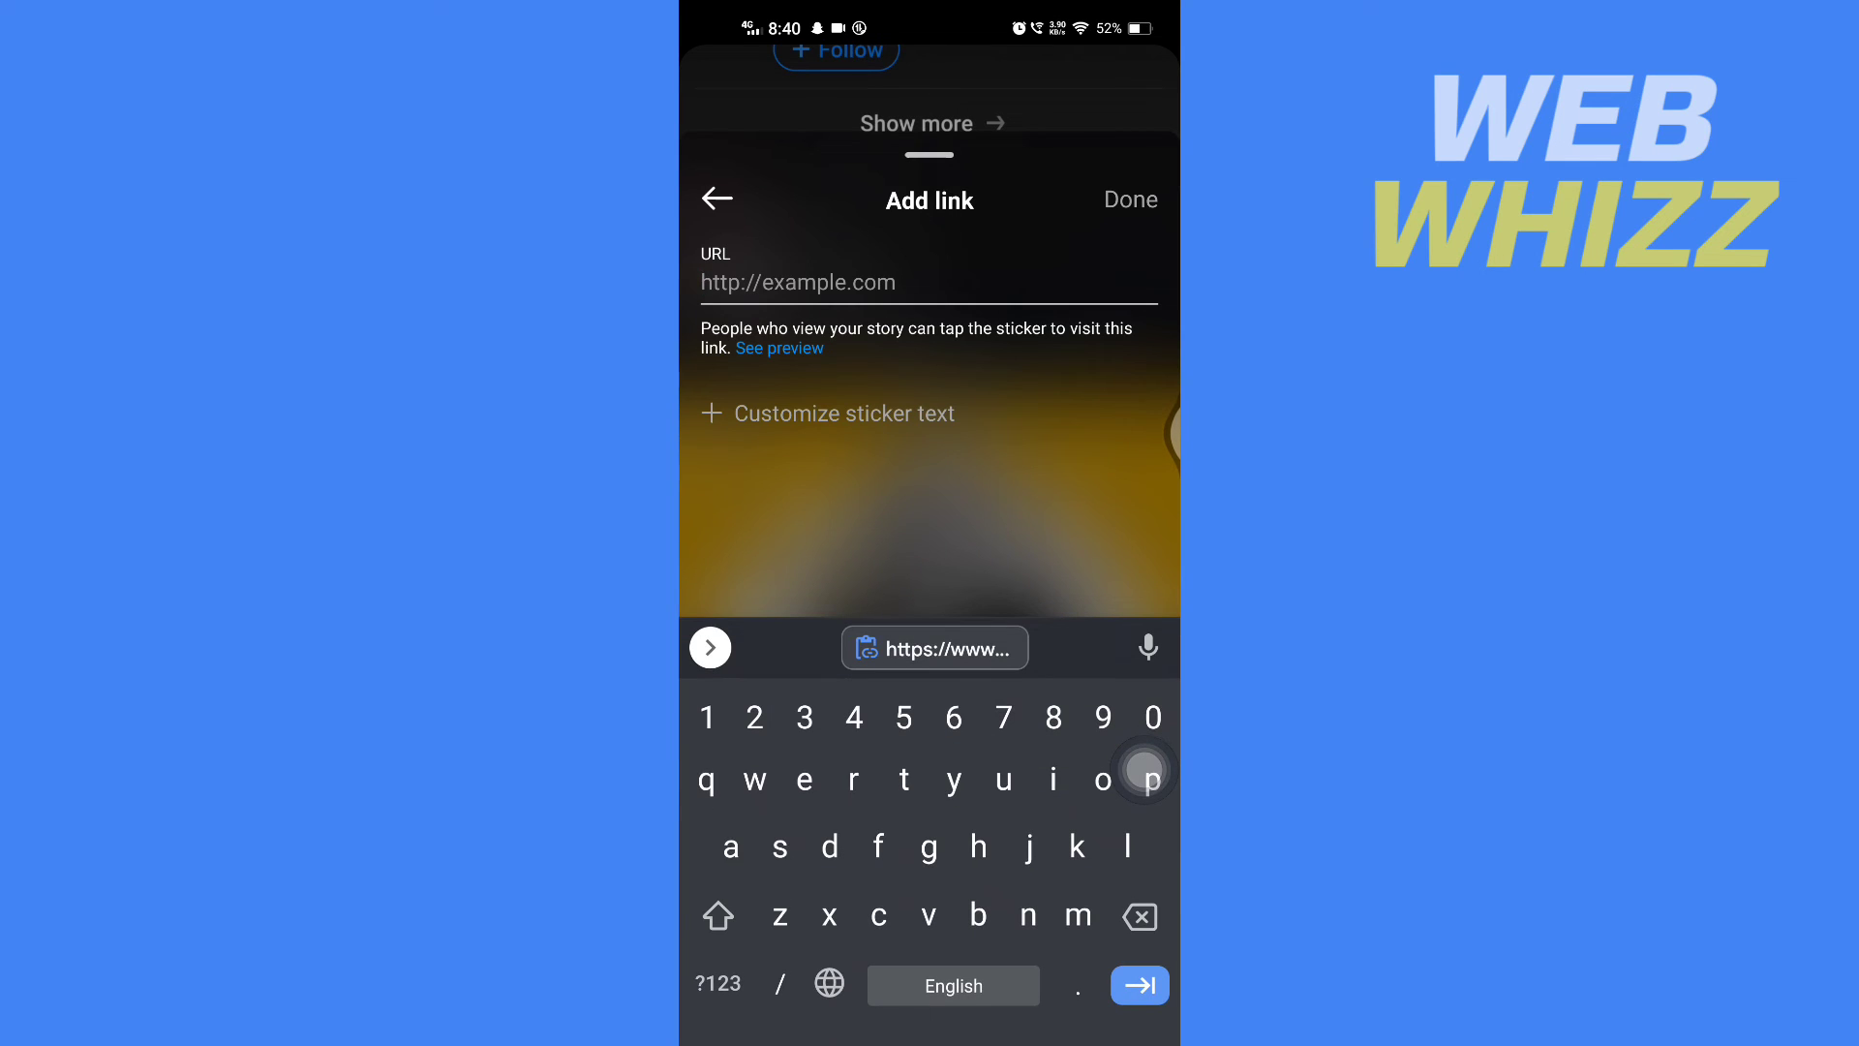